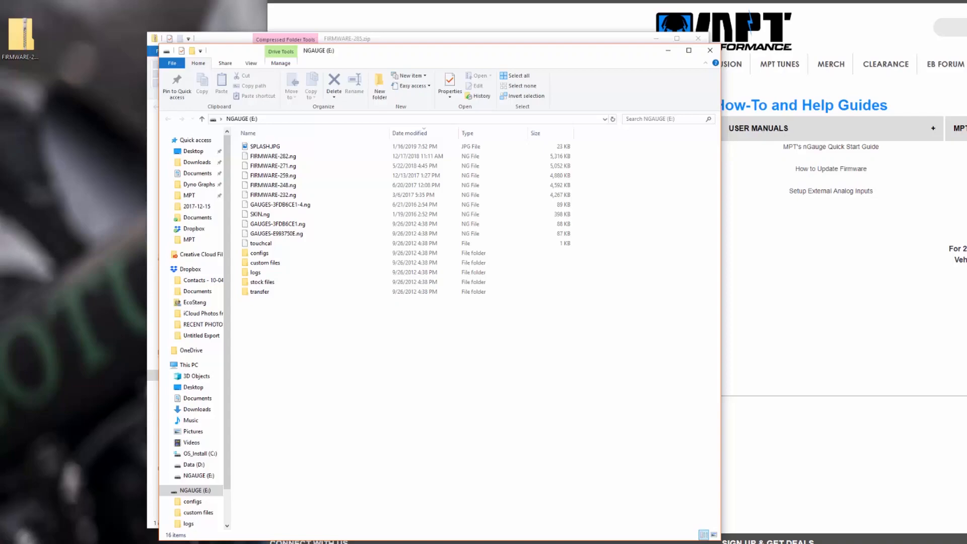
mouse_move(390, 61)
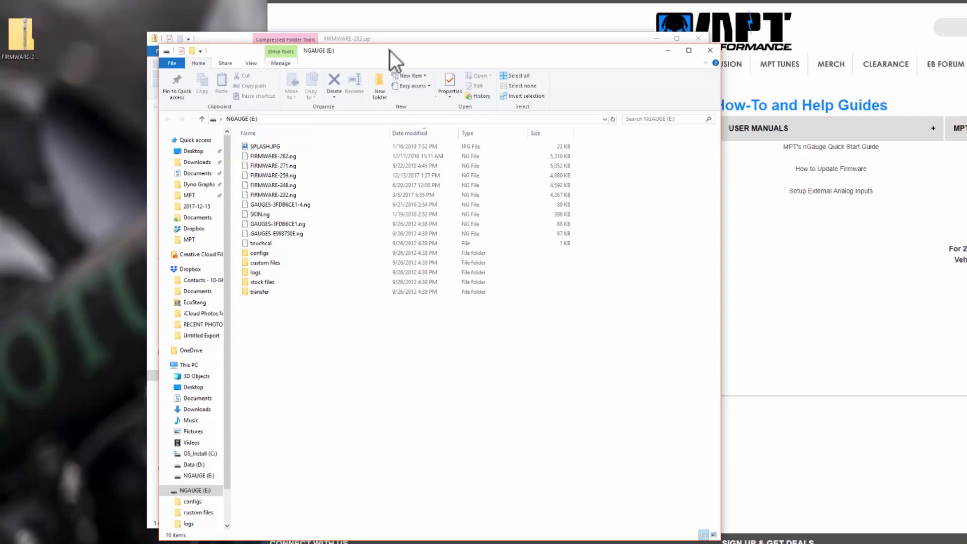